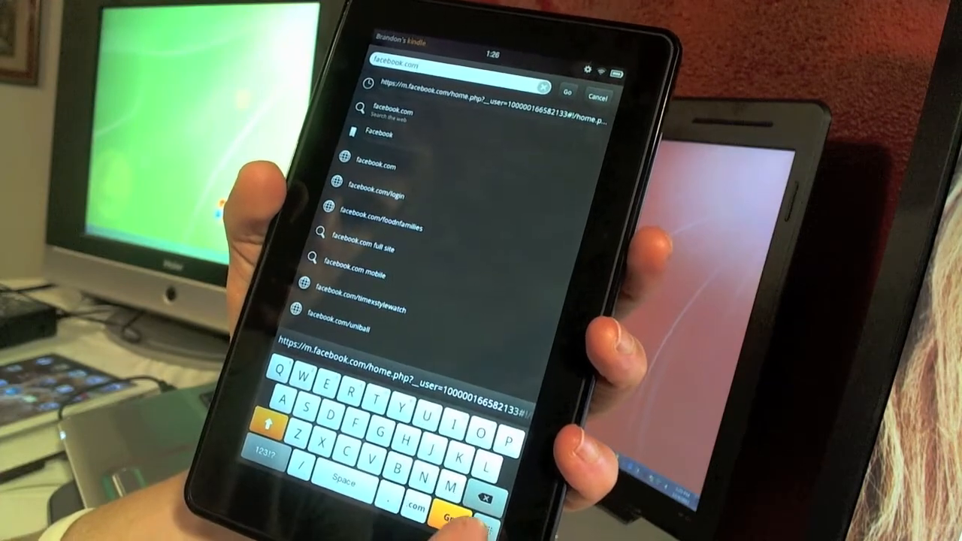
Switch the on-screen keyboard to the ?123 numbers and symbols layout
click(269, 454)
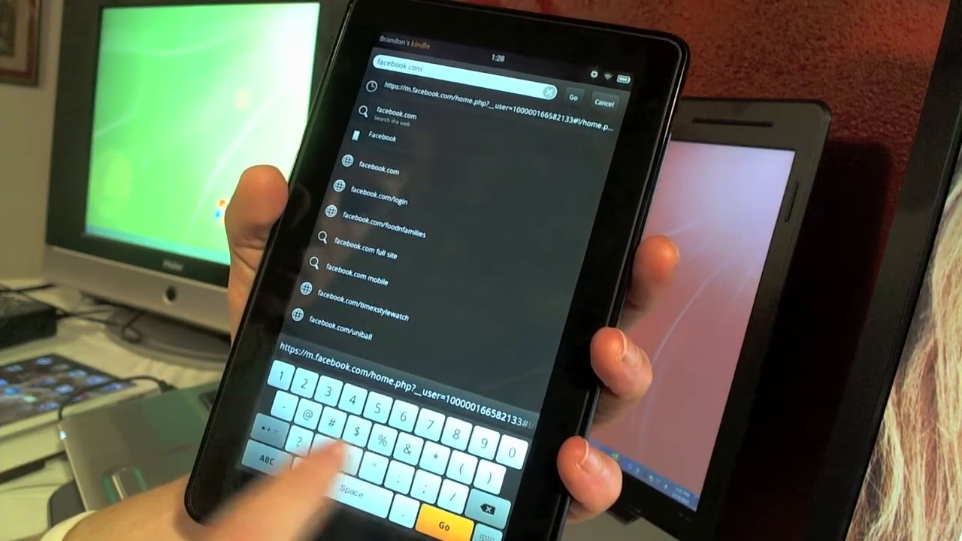